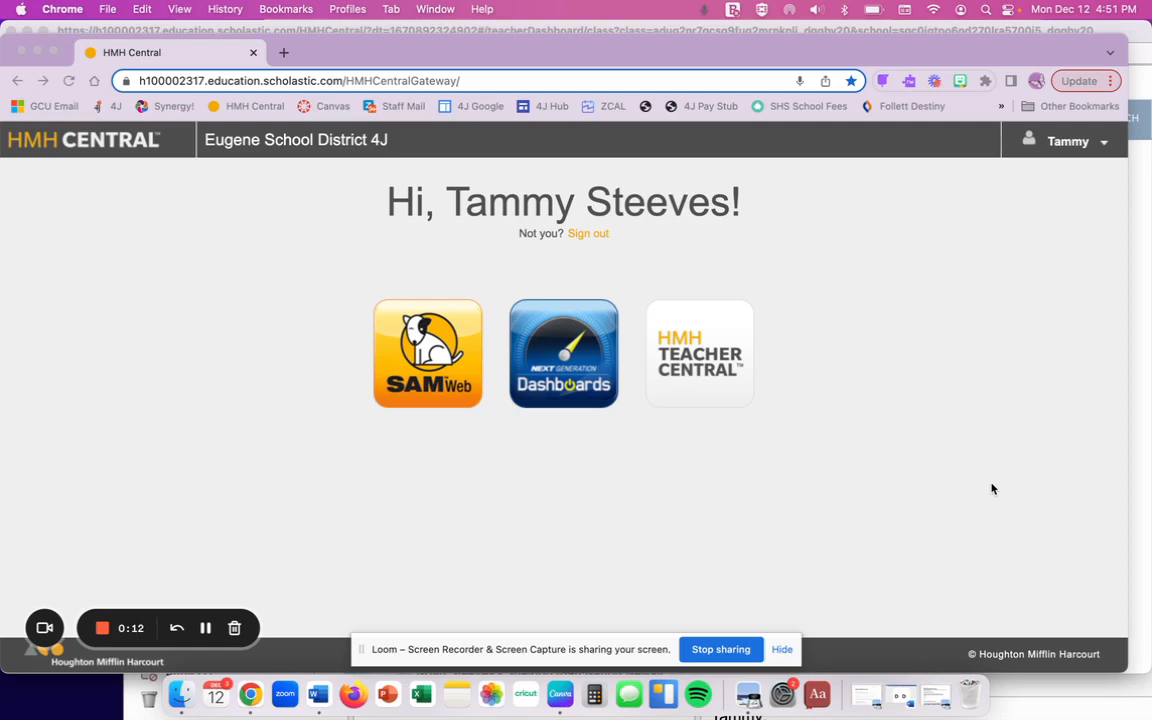
{"action": "mouse_move", "coordinate": [707, 382]}
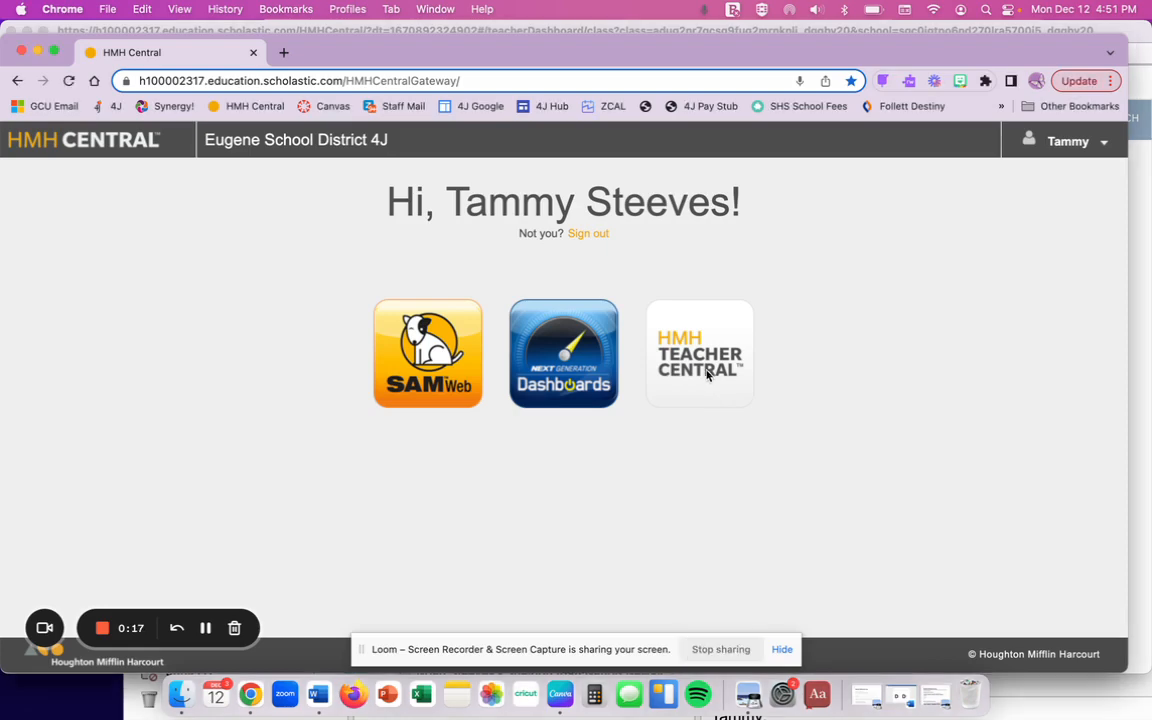
Open HMH Teacher Central from the district welcome page to reach the READ 180 dashboard
{"action": "left_click", "coordinate": [699, 353]}
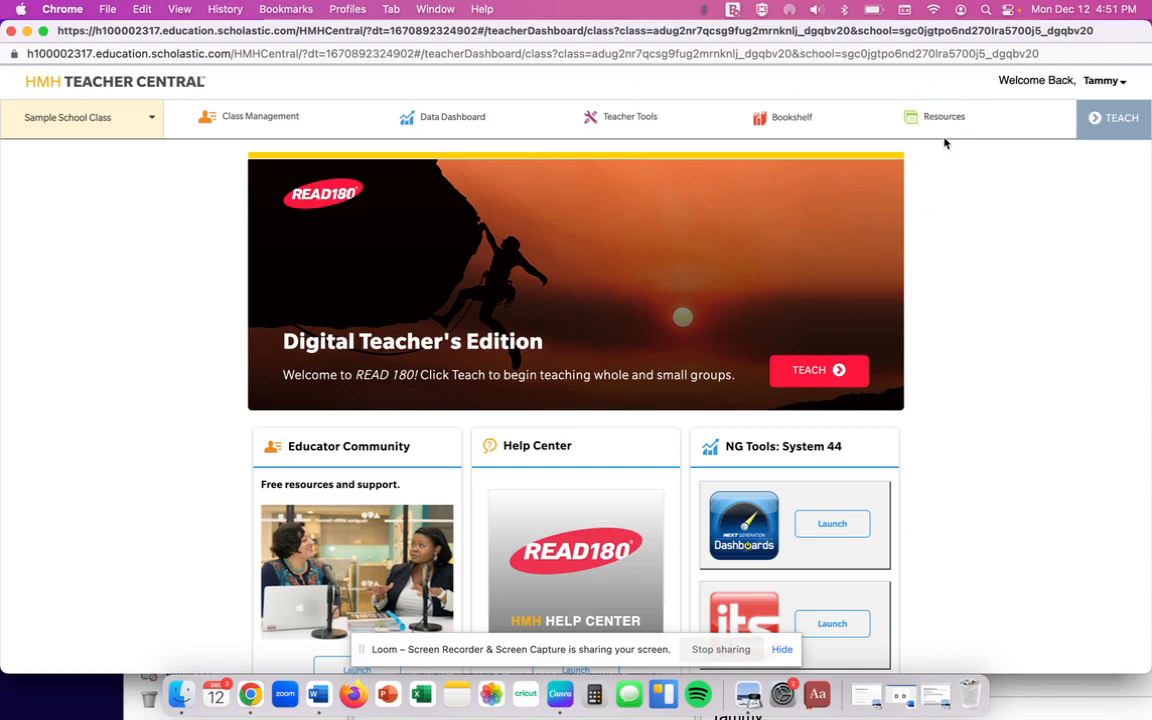
Show the All Resources list (2,867 resources) from the Resources section
{"action": "left_click", "coordinate": [944, 116]}
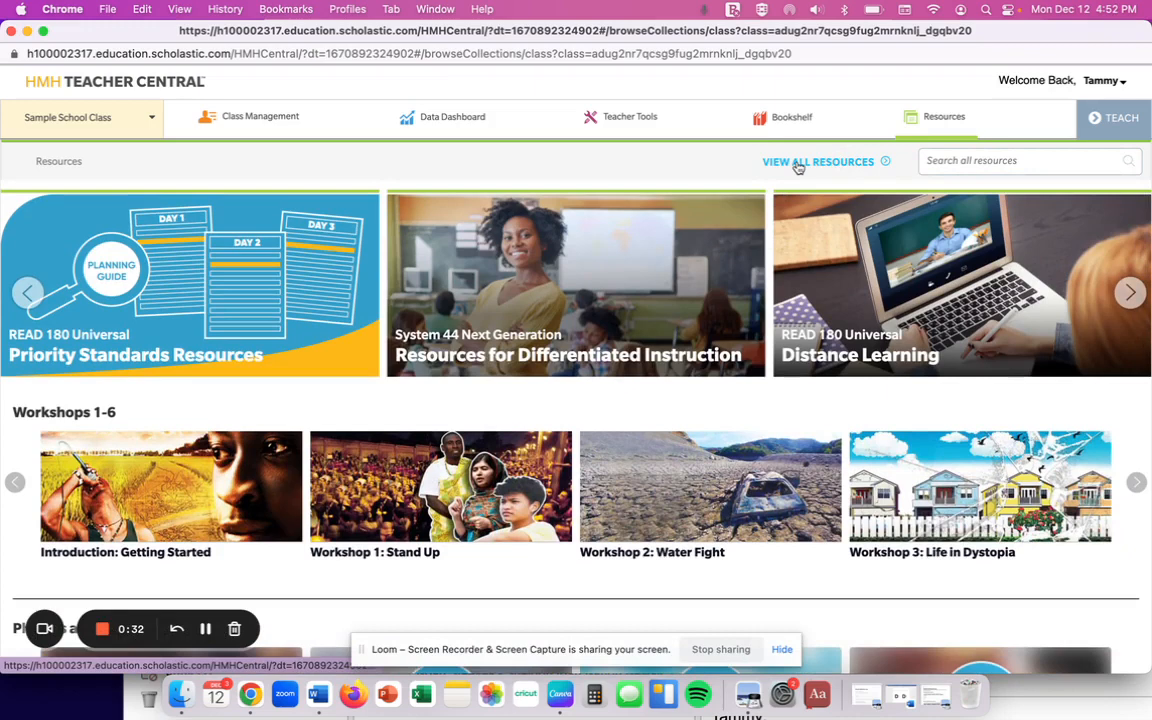
{"action": "left_click", "coordinate": [818, 161]}
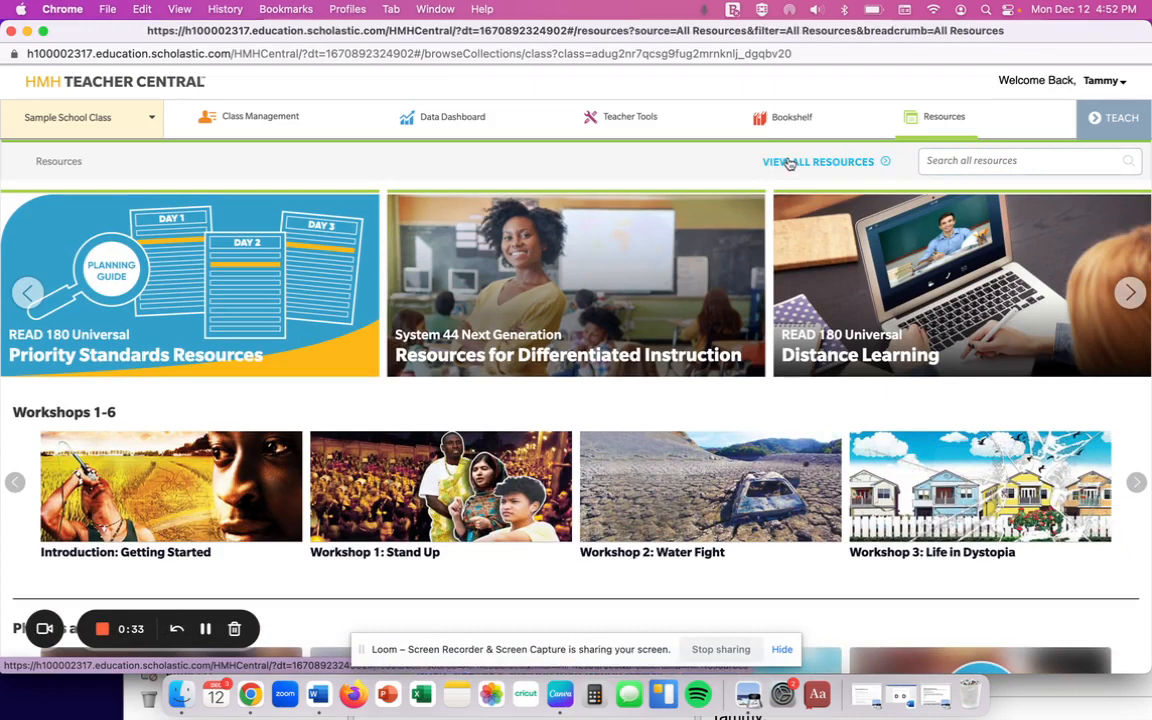
{"action": "left_click", "coordinate": [819, 161]}
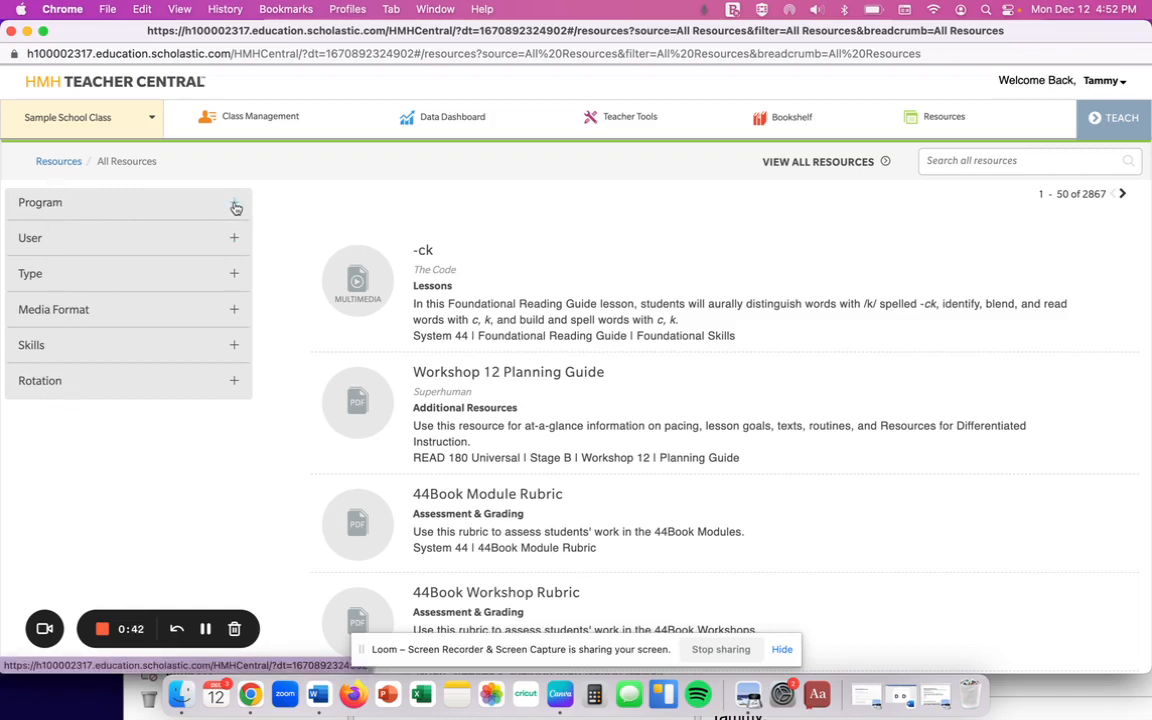
Filter resources to Program System 44 NG and Media Format Video, ready to search
{"action": "left_click", "coordinate": [234, 206]}
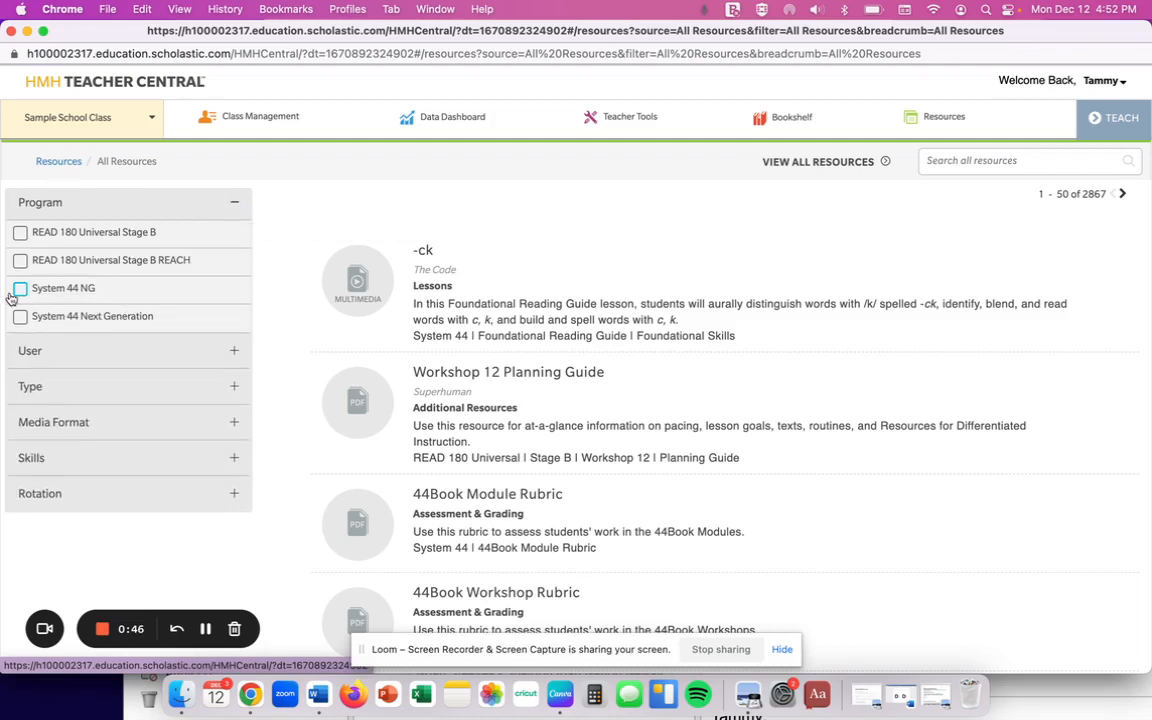
{"action": "left_click", "coordinate": [22, 288]}
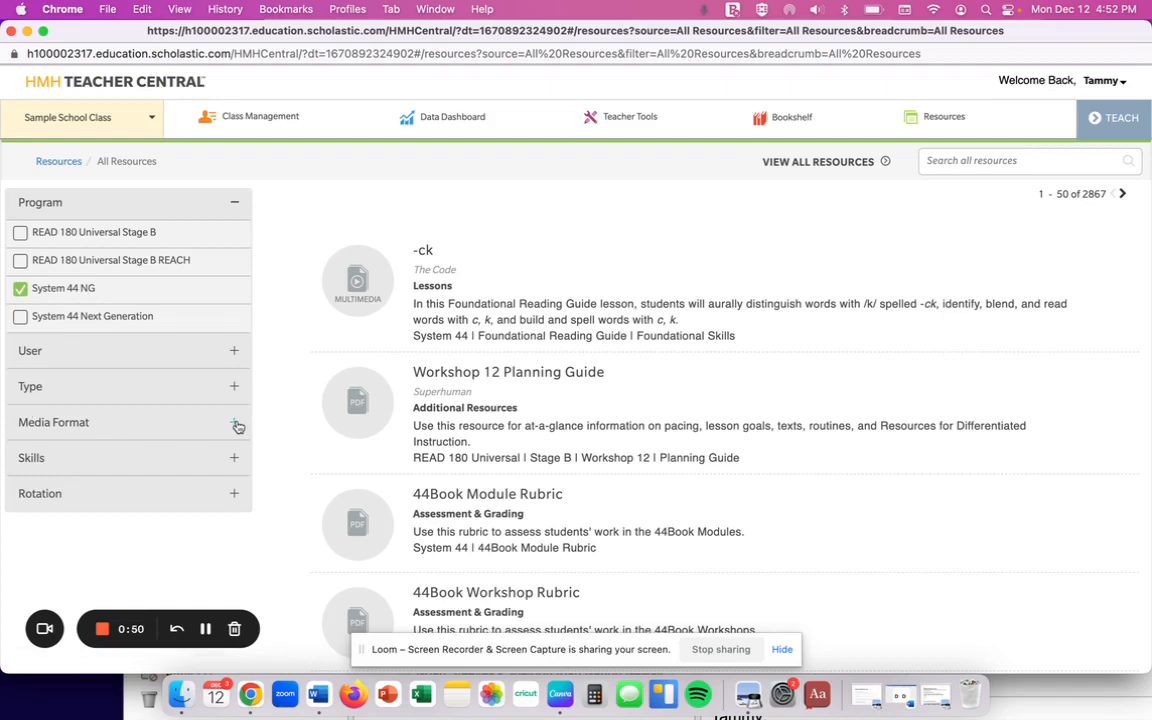
{"action": "left_click", "coordinate": [236, 423]}
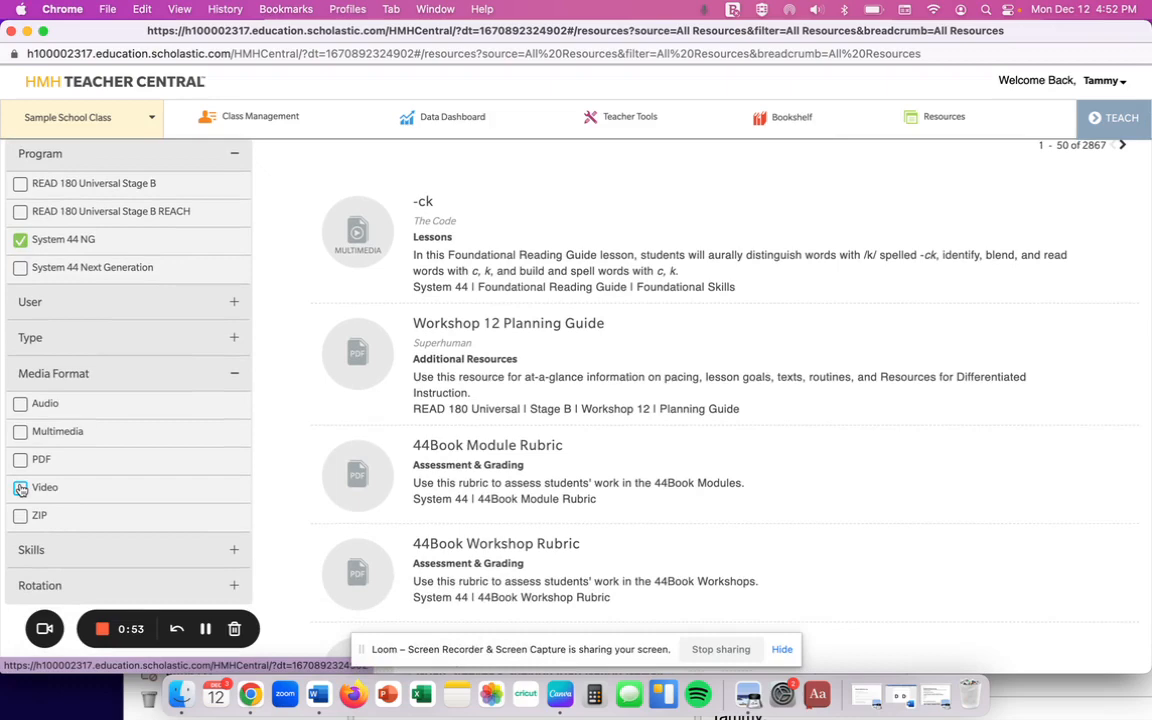
{"action": "left_click", "coordinate": [19, 488]}
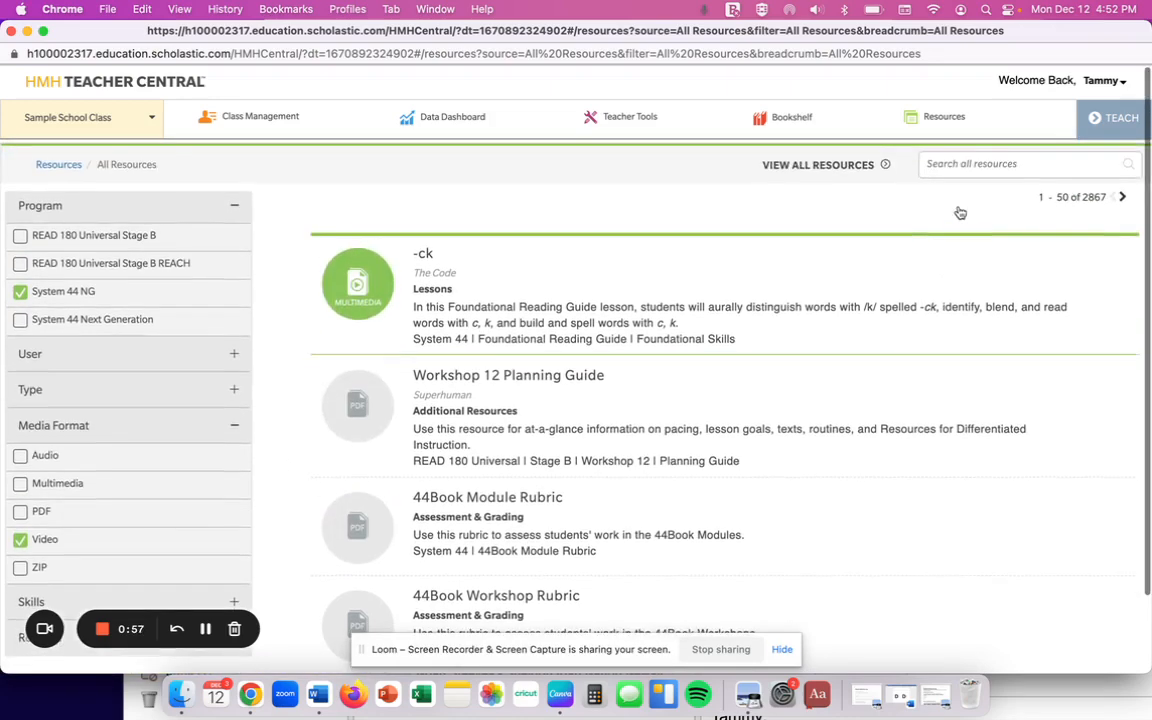
{"action": "left_click", "coordinate": [1020, 160]}
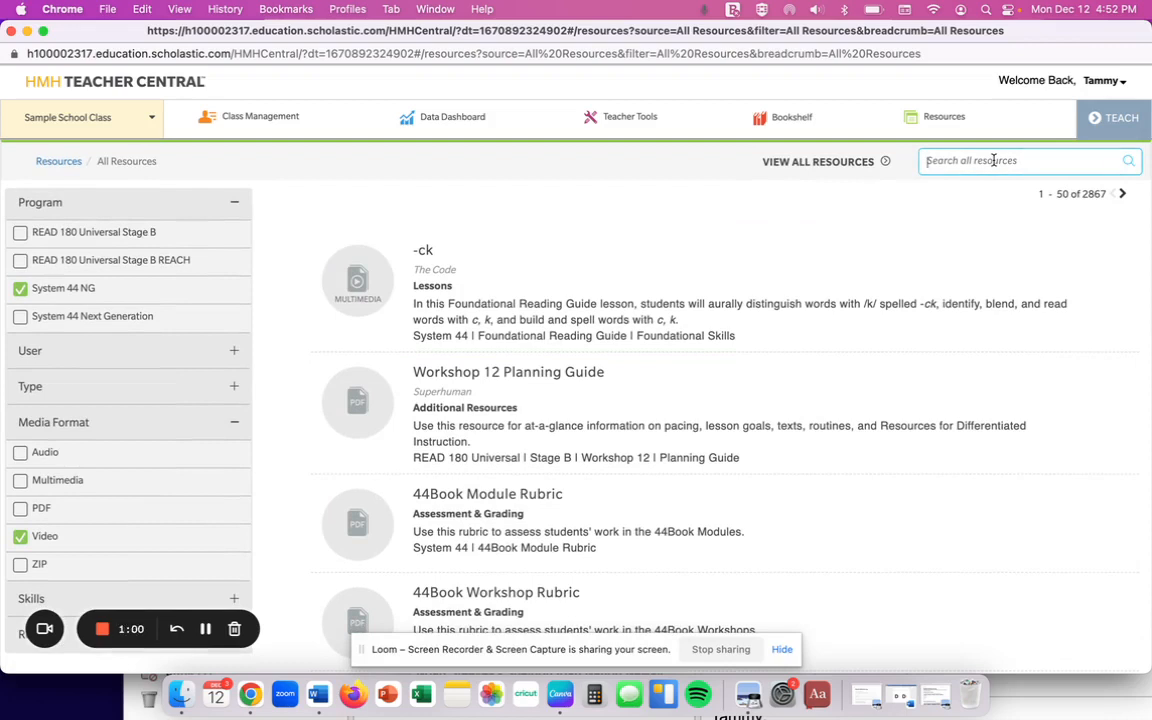
Search all resources for 'anchor video' and look through the 29 results
{"action": "type", "text": "anchor"}
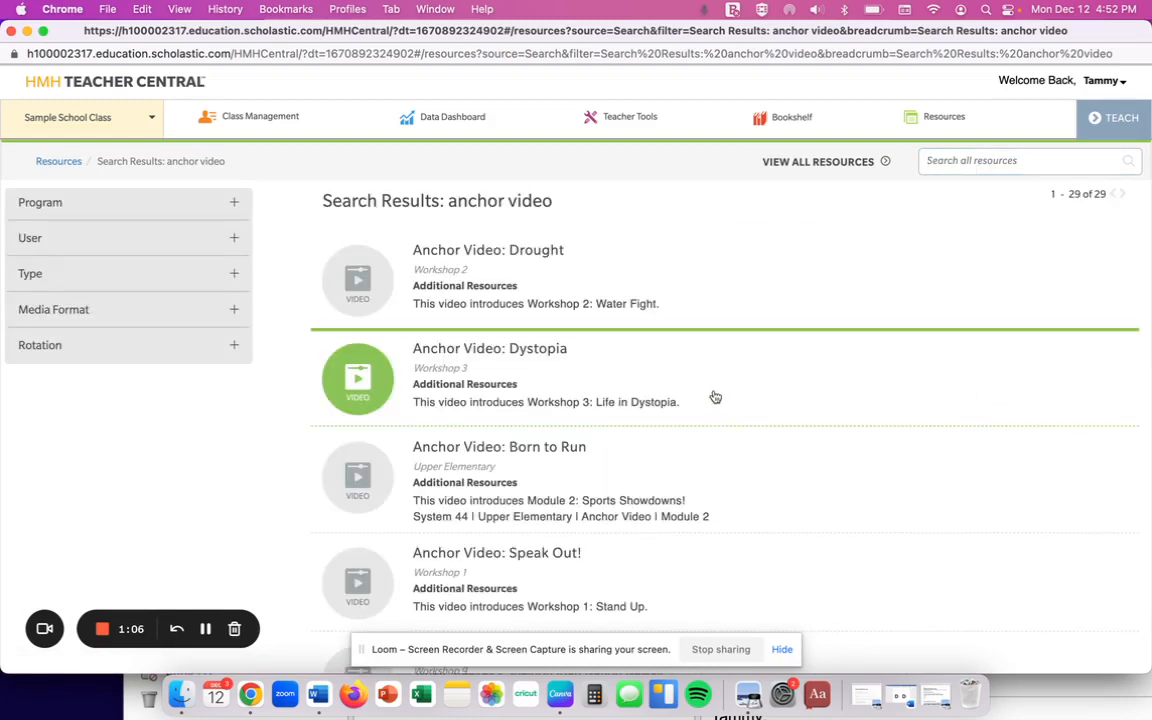
{"action": "mouse_move", "coordinate": [422, 272]}
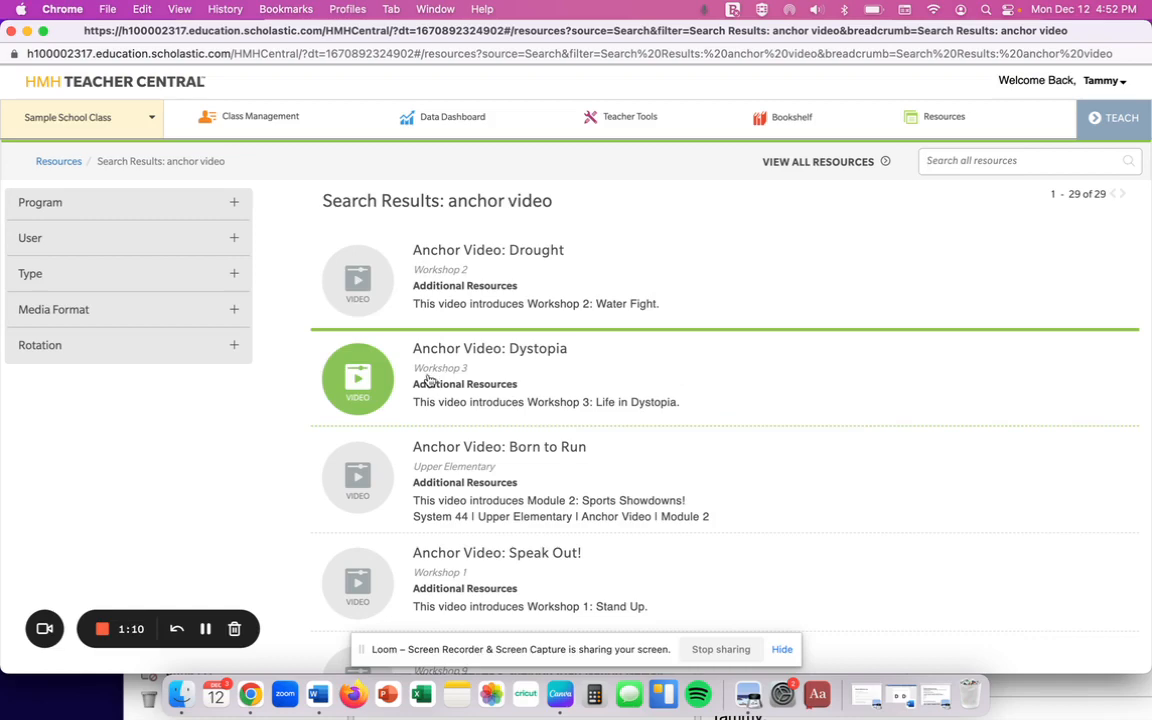
{"action": "scroll", "scroll_direction": "down", "scroll_amount": 3}
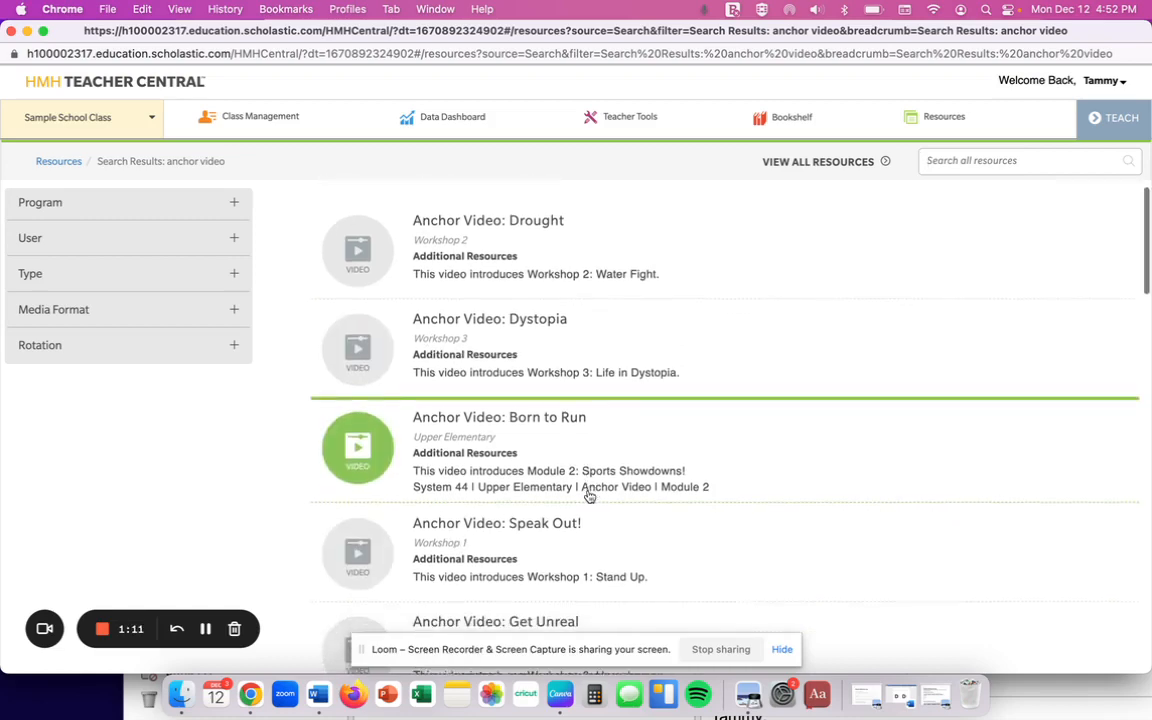
{"action": "scroll", "scroll_direction": "down", "scroll_amount": 3}
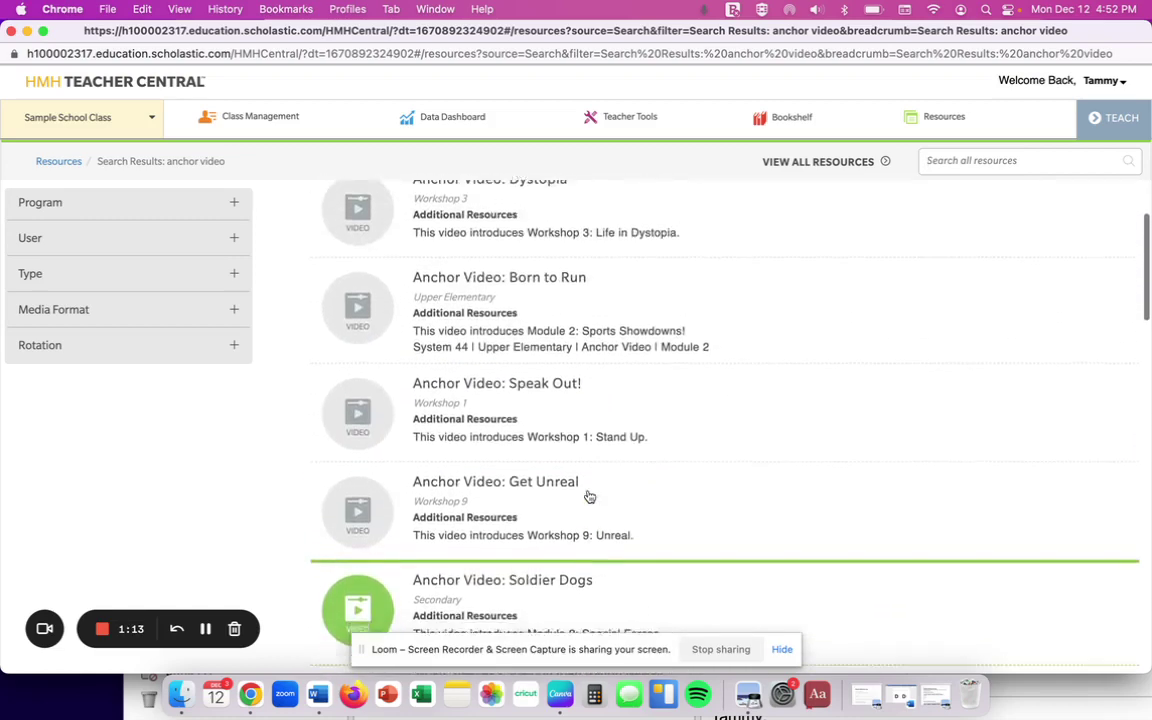
{"action": "scroll", "scroll_direction": "down", "scroll_amount": 3}
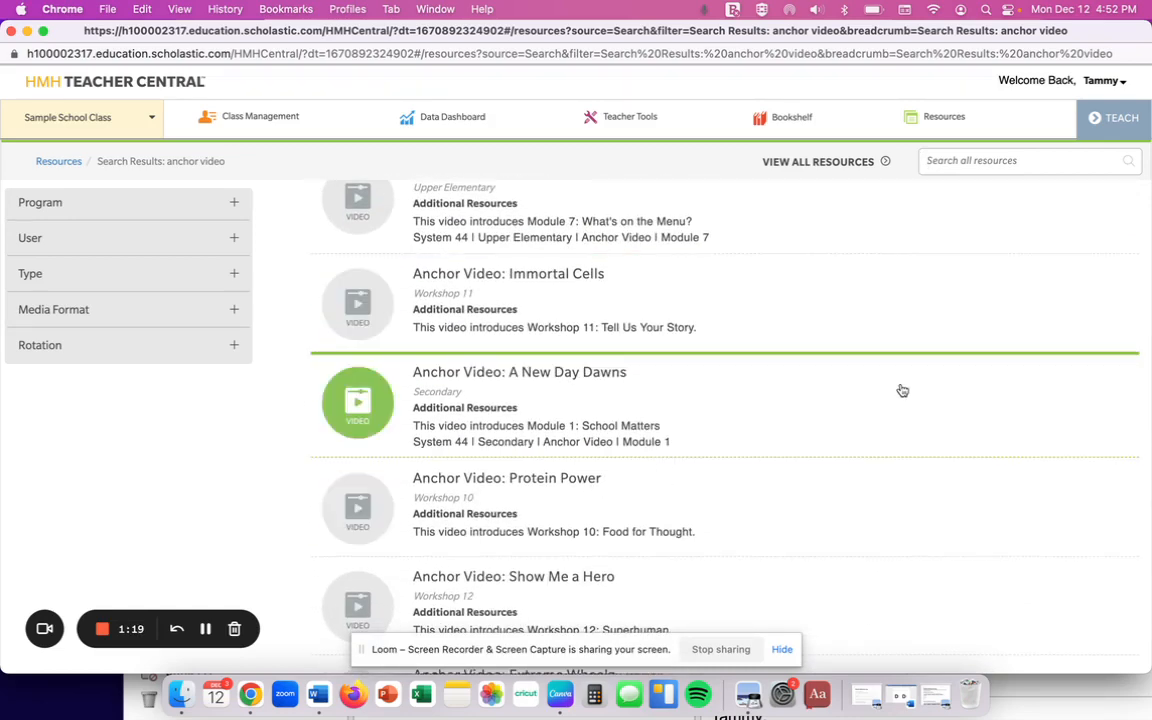
{"action": "mouse_move", "coordinate": [809, 386]}
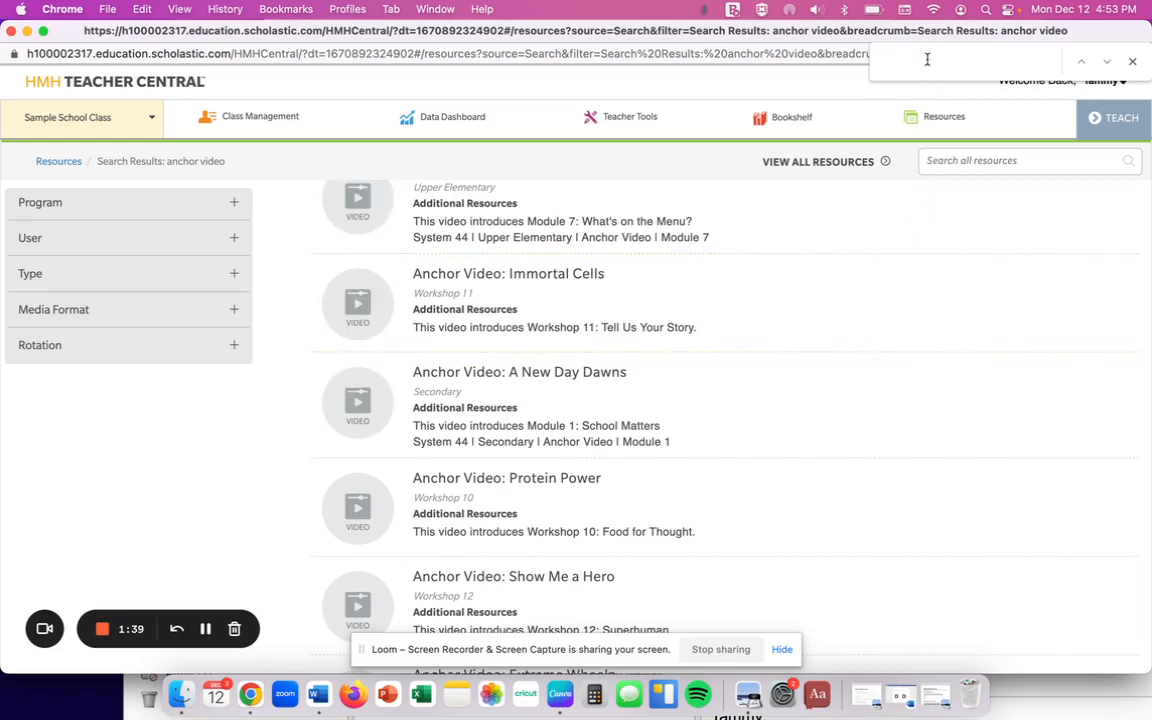
Find 'mindset' on the page to locate Anchor Video: Mindset Matters
{"action": "type", "text": "mindset"}
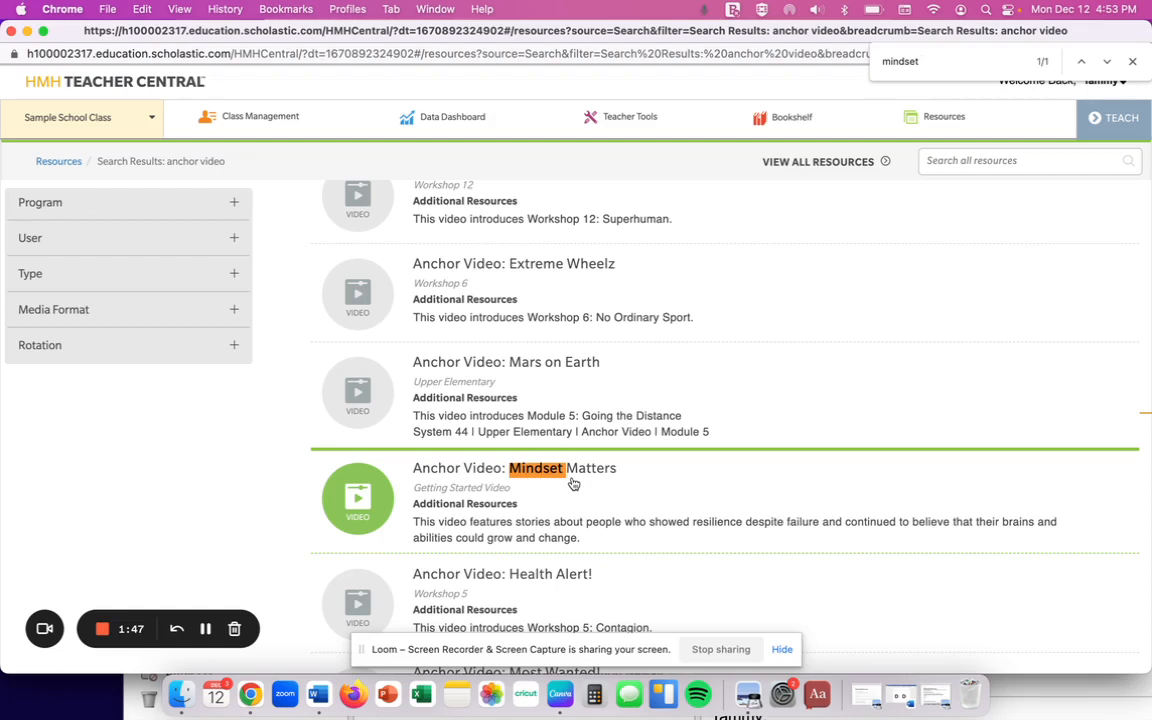
{"action": "mouse_move", "coordinate": [569, 482]}
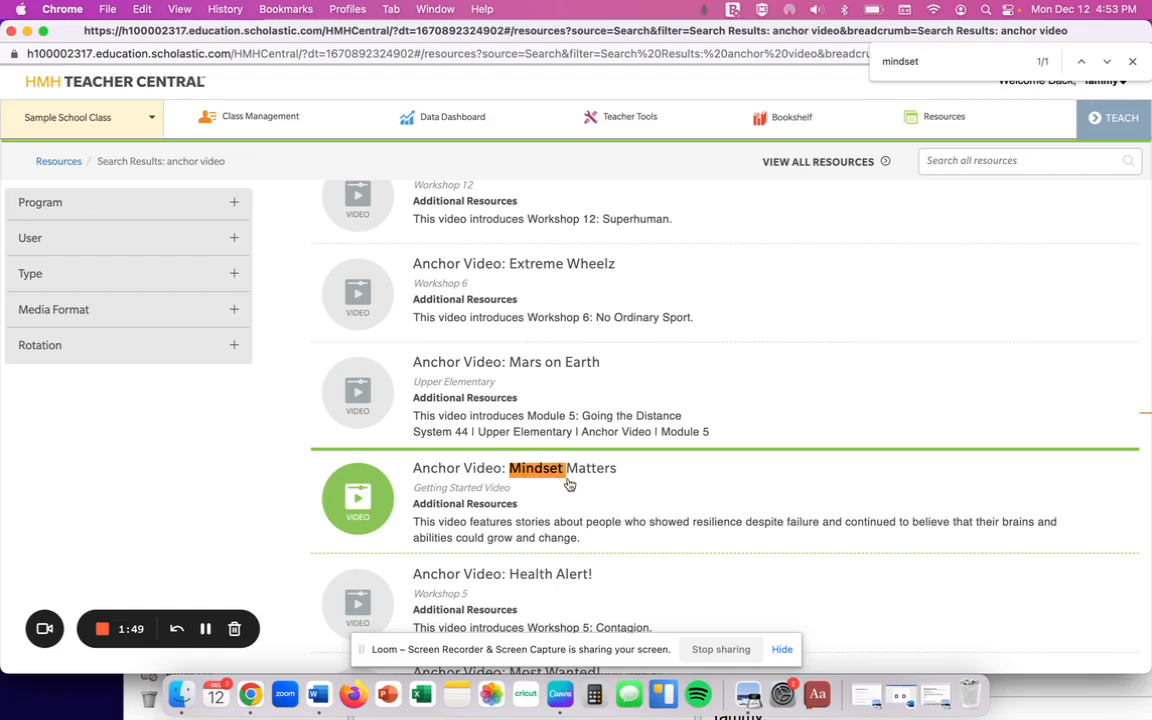
{"action": "mouse_move", "coordinate": [458, 471]}
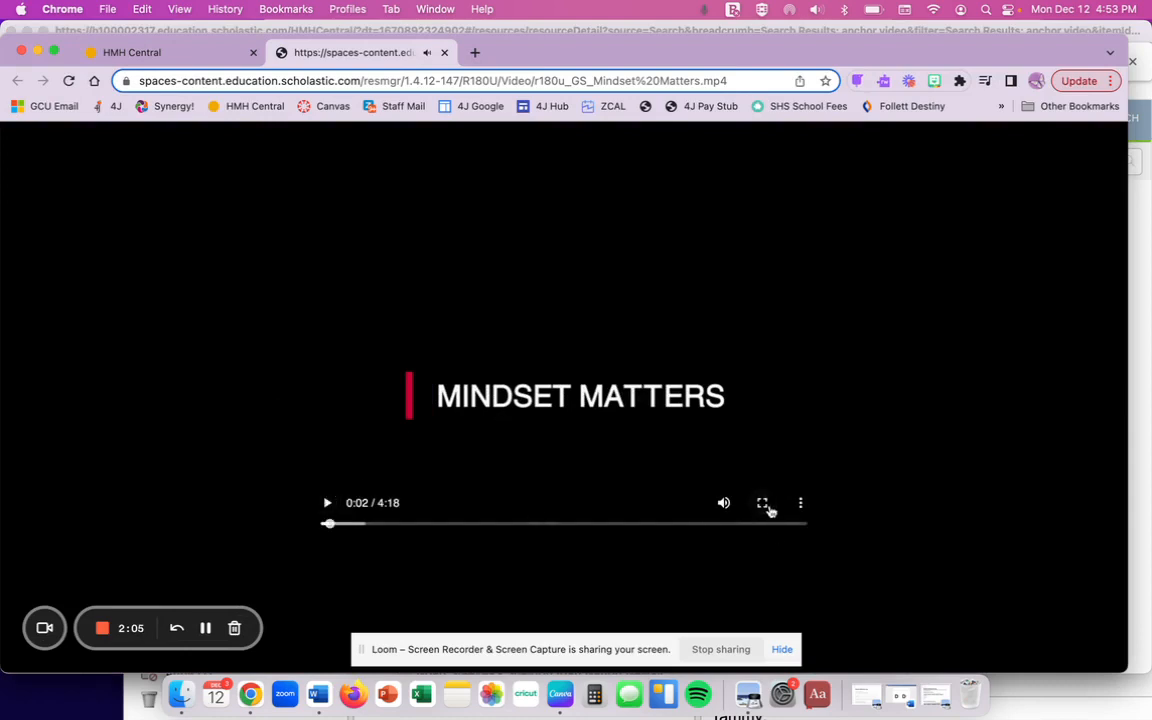
Play the Mindset Matters video full screen in its own Chrome tab
{"action": "left_click", "coordinate": [763, 503]}
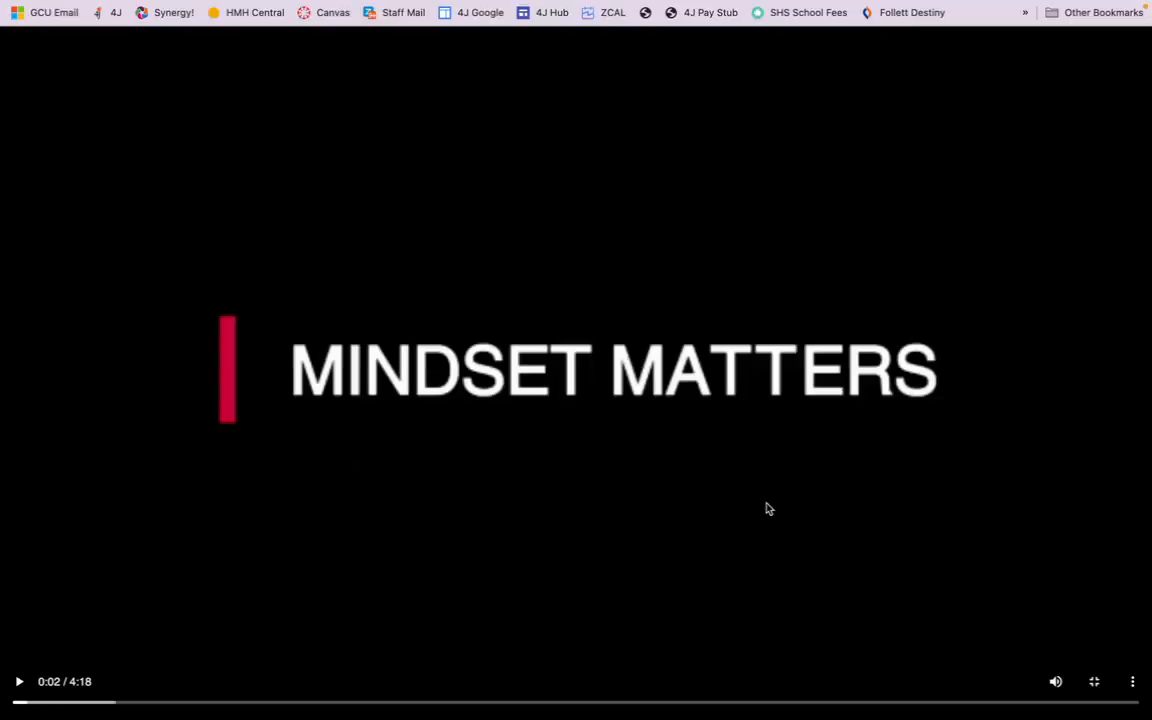
{"action": "left_click", "coordinate": [1094, 682]}
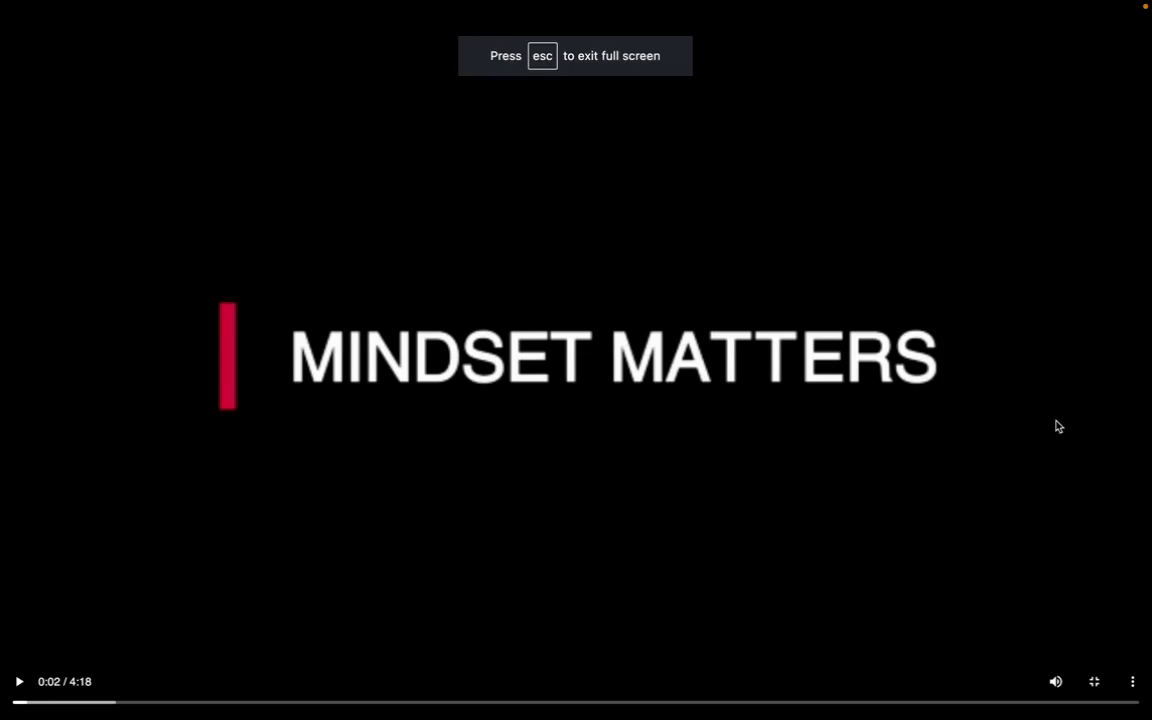